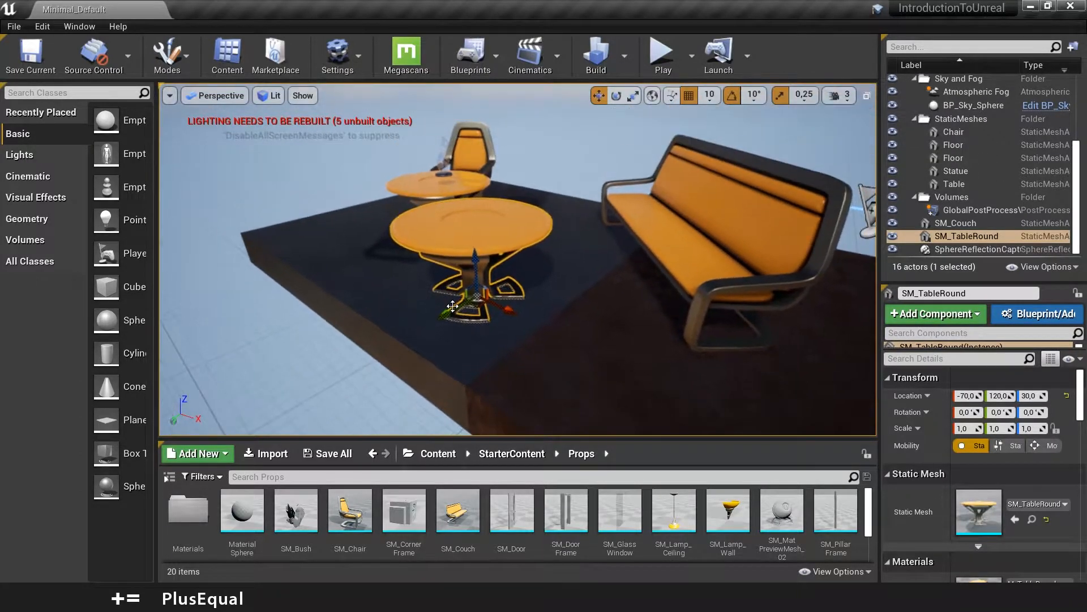
Step: Drag in the Perspective viewport to look across the round tables, chair and couch
{"action": "left_click_drag", "start_coordinate": [454, 307], "coordinate": [395, 260]}
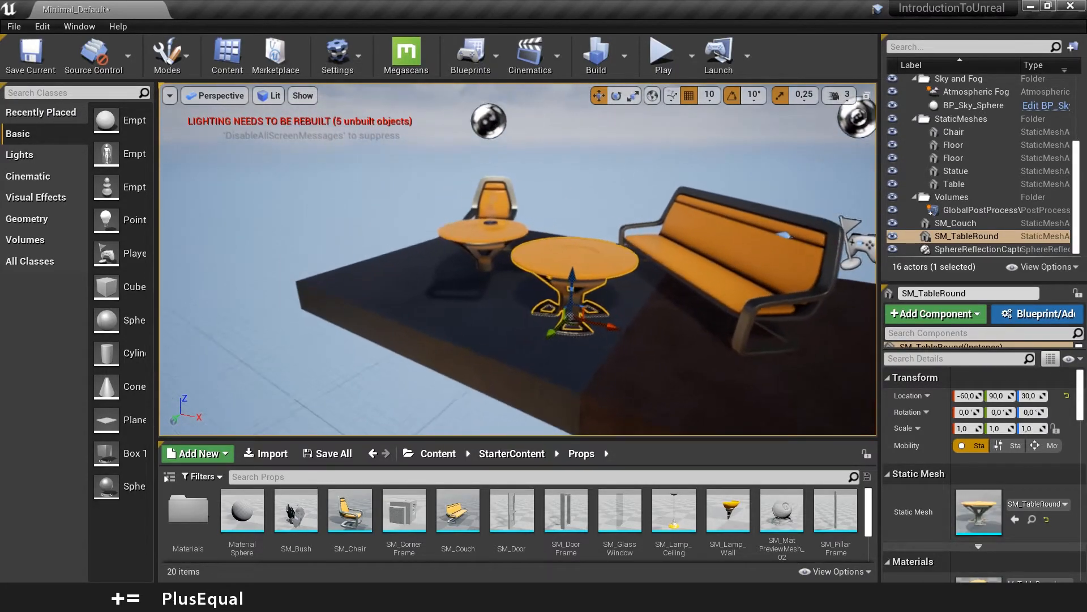
Step: Orbit the view so the couch, chair and one round table are seen from the other side
{"action": "left_click", "coordinate": [843, 95]}
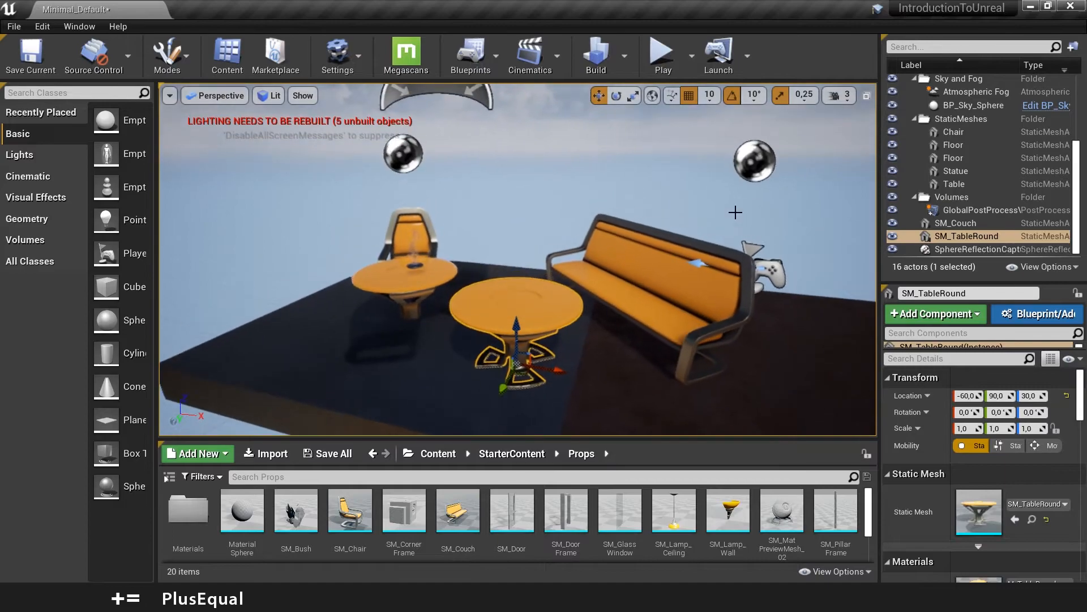
{"action": "left_click", "coordinate": [839, 96]}
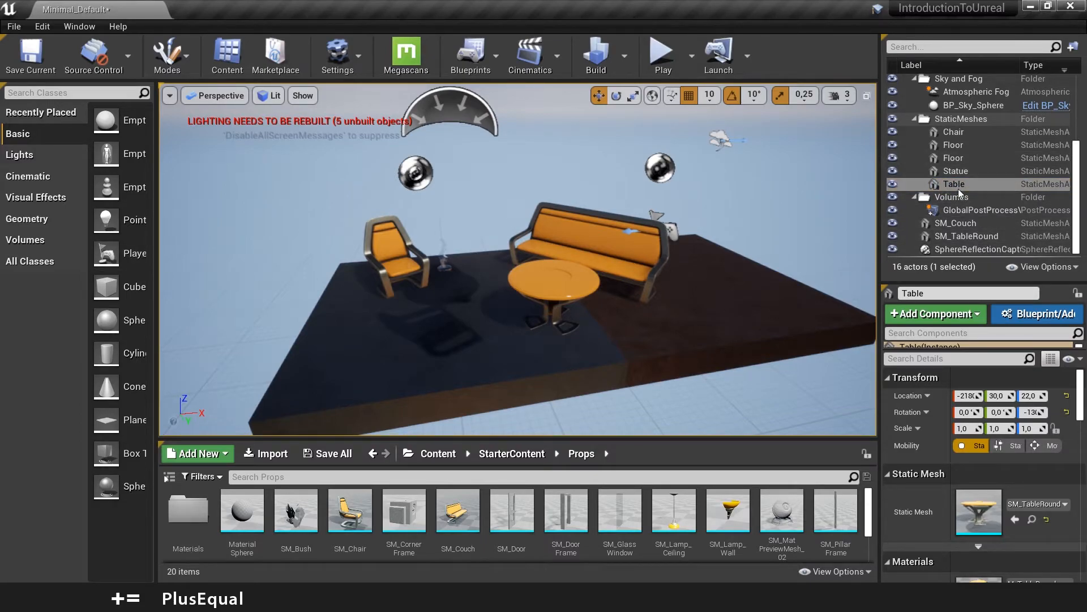
Step: Select the Statue beside the chair, then the Table actor, in the World Outliner
{"action": "left_click", "coordinate": [955, 171]}
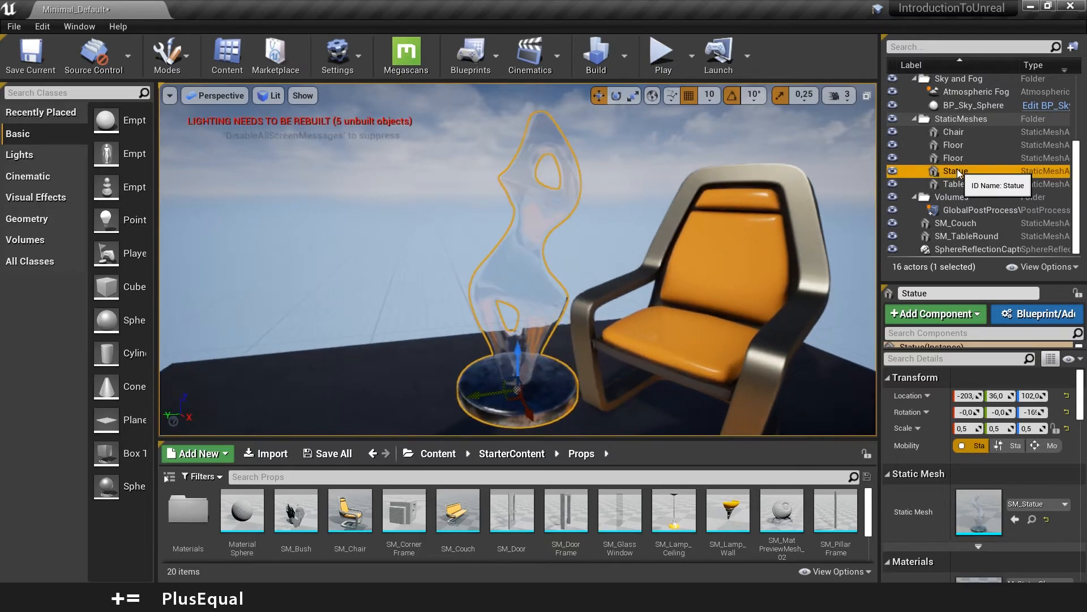
{"action": "left_click", "coordinate": [954, 183]}
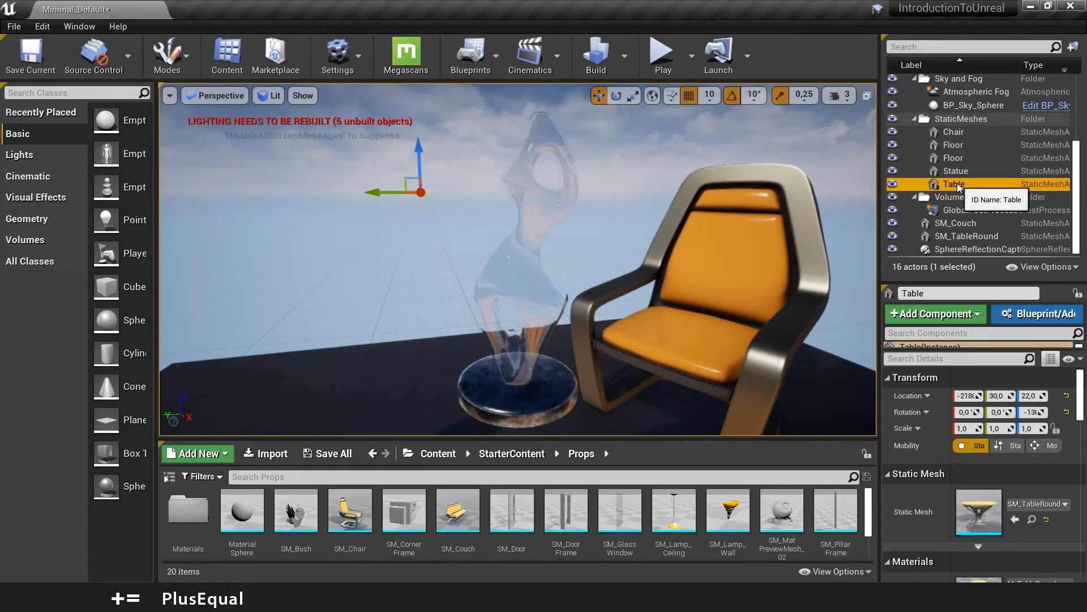